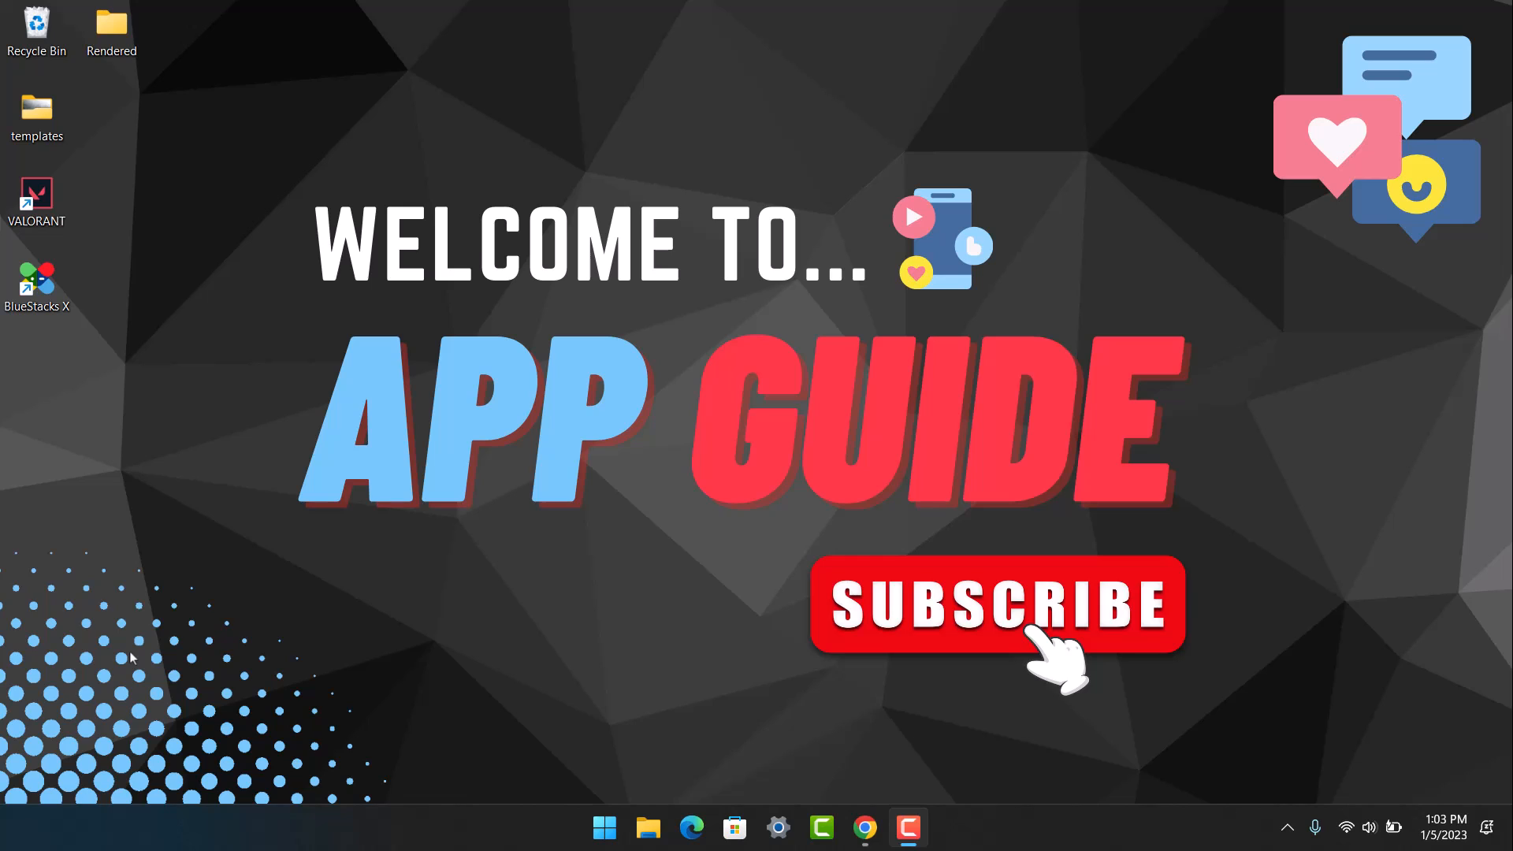
mouse_move(42, 443)
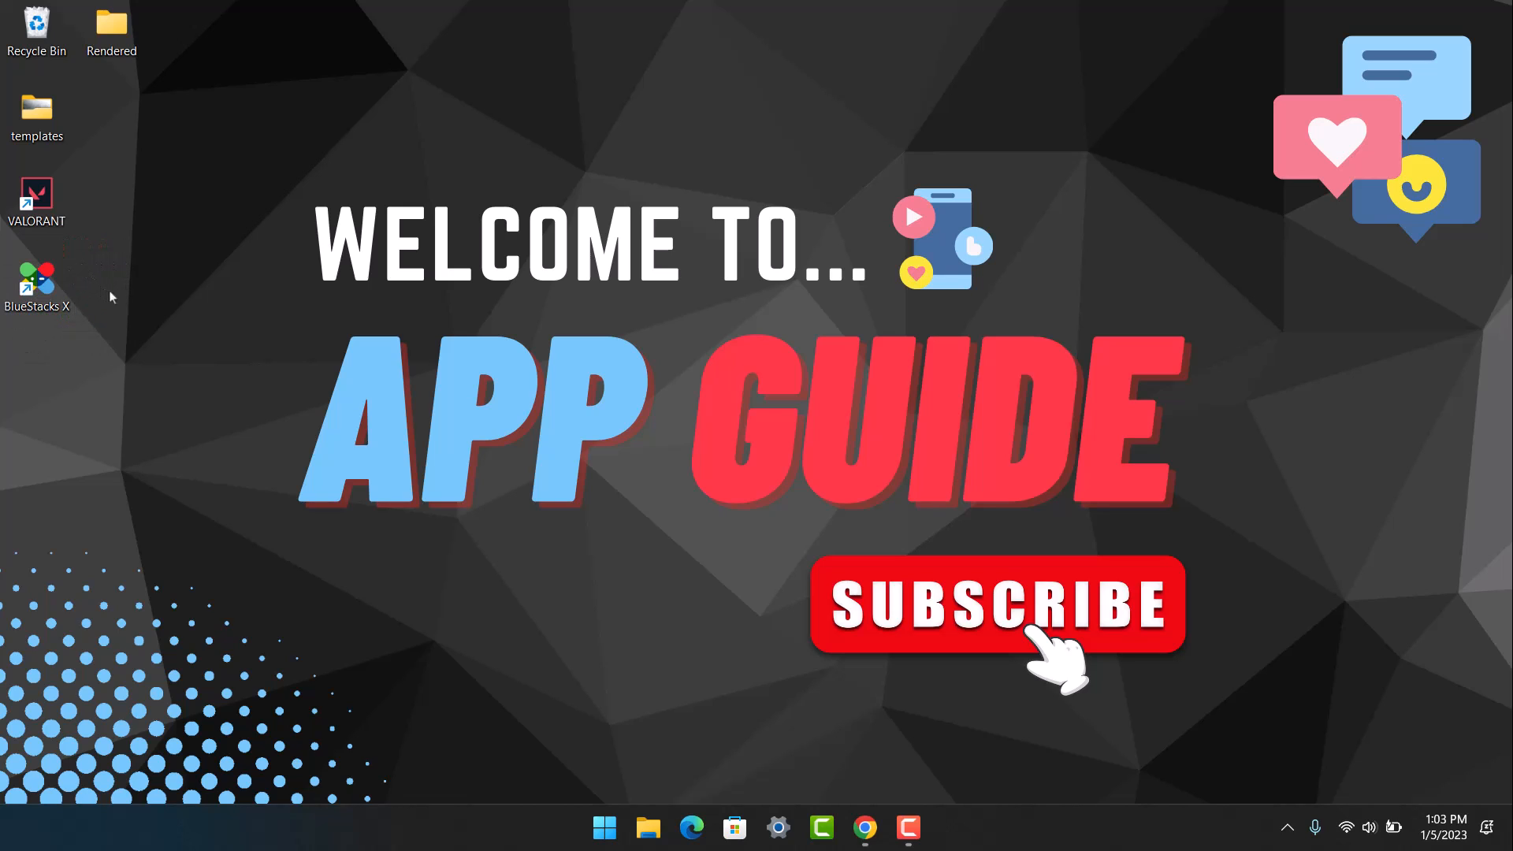
mouse_move(131, 301)
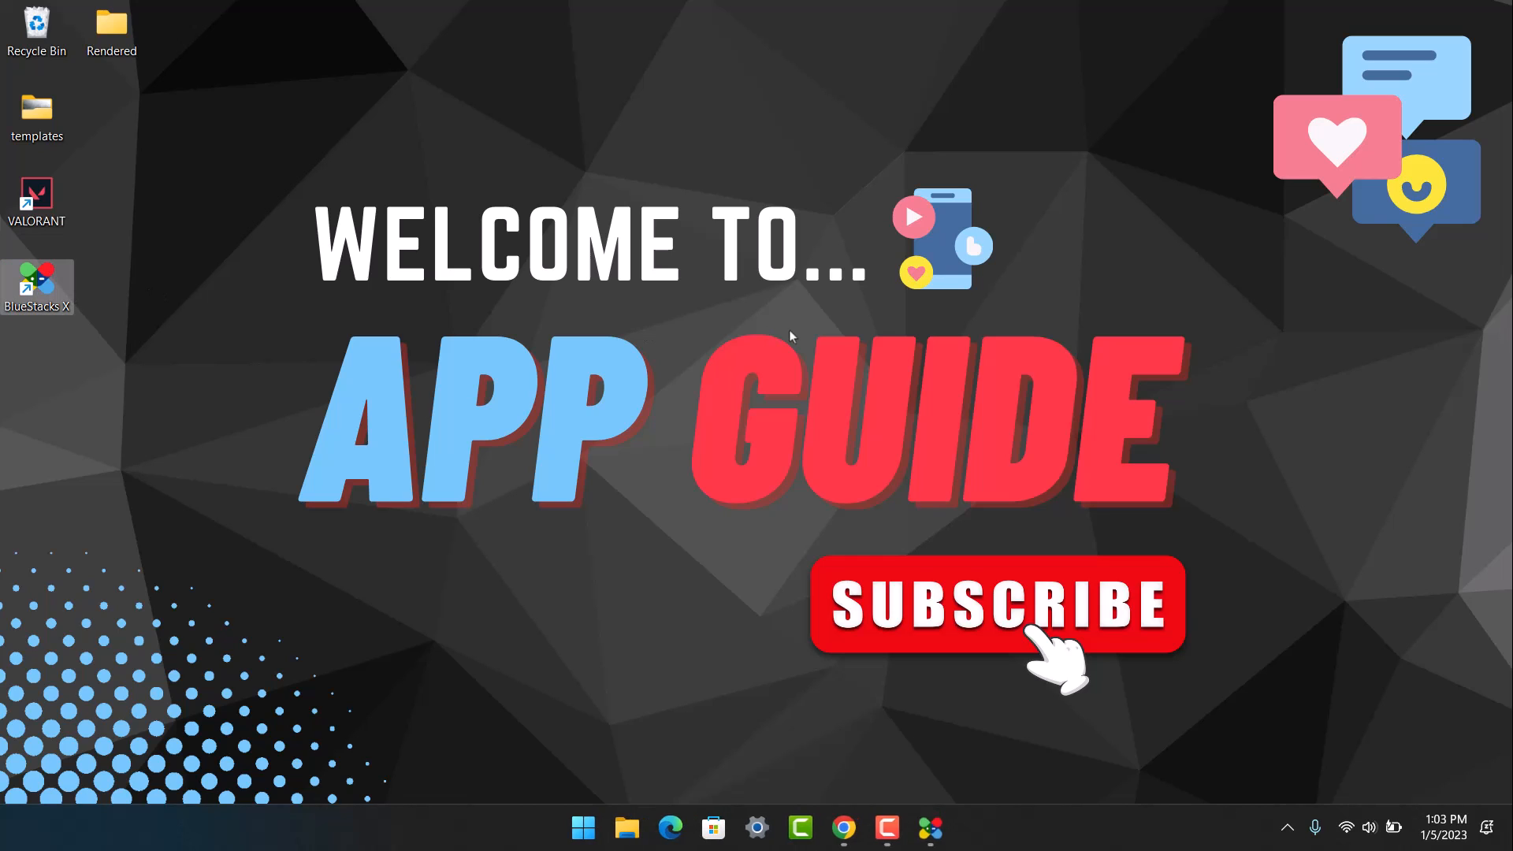
Step: Launch BlueStacks X and start Google Play Store from the featured apps carousel
double_click(36, 281)
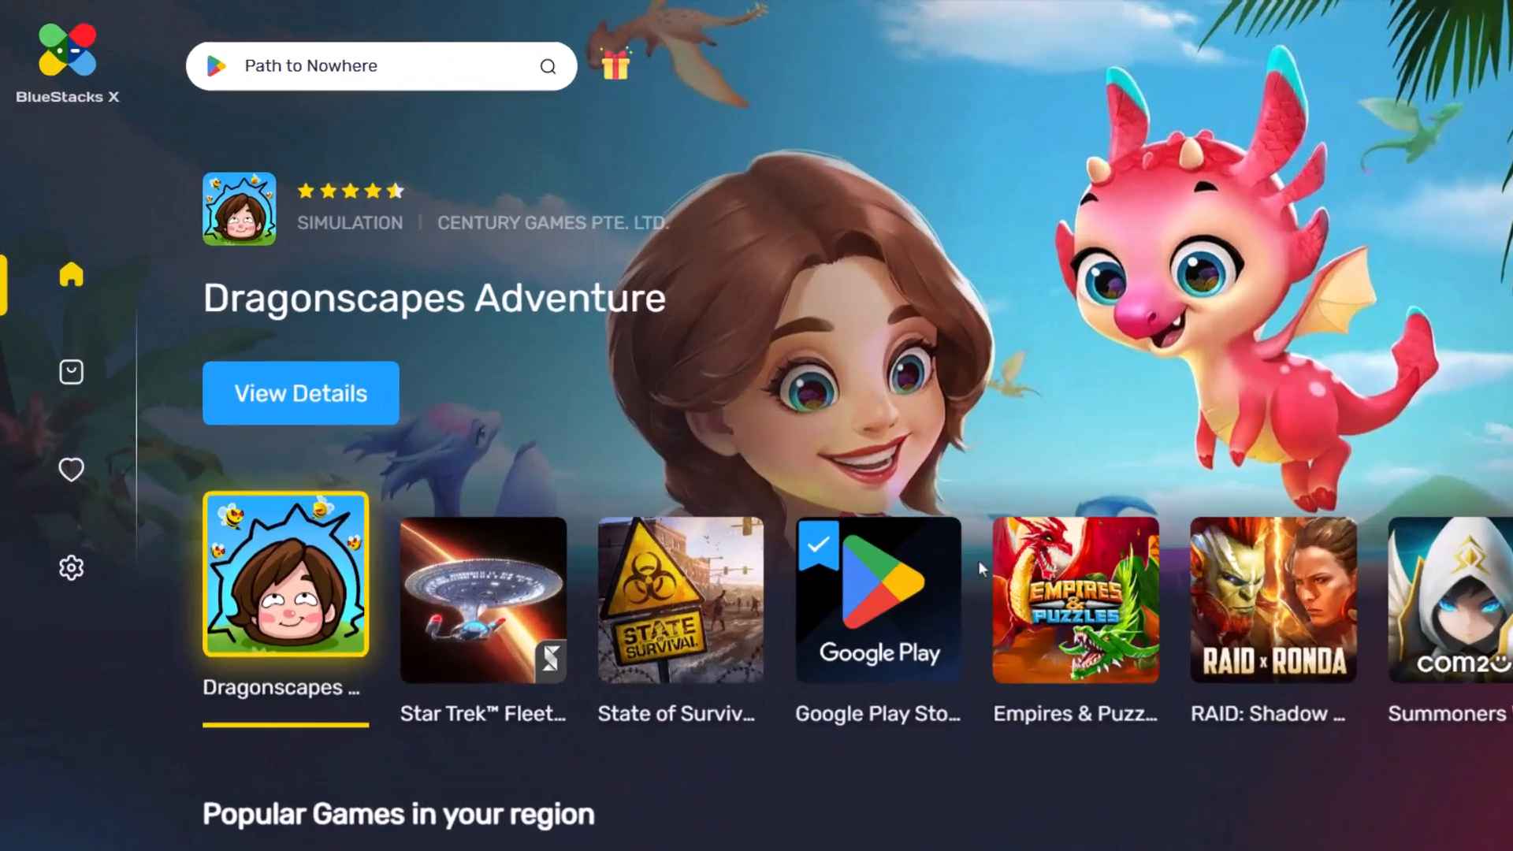
left_click(876, 599)
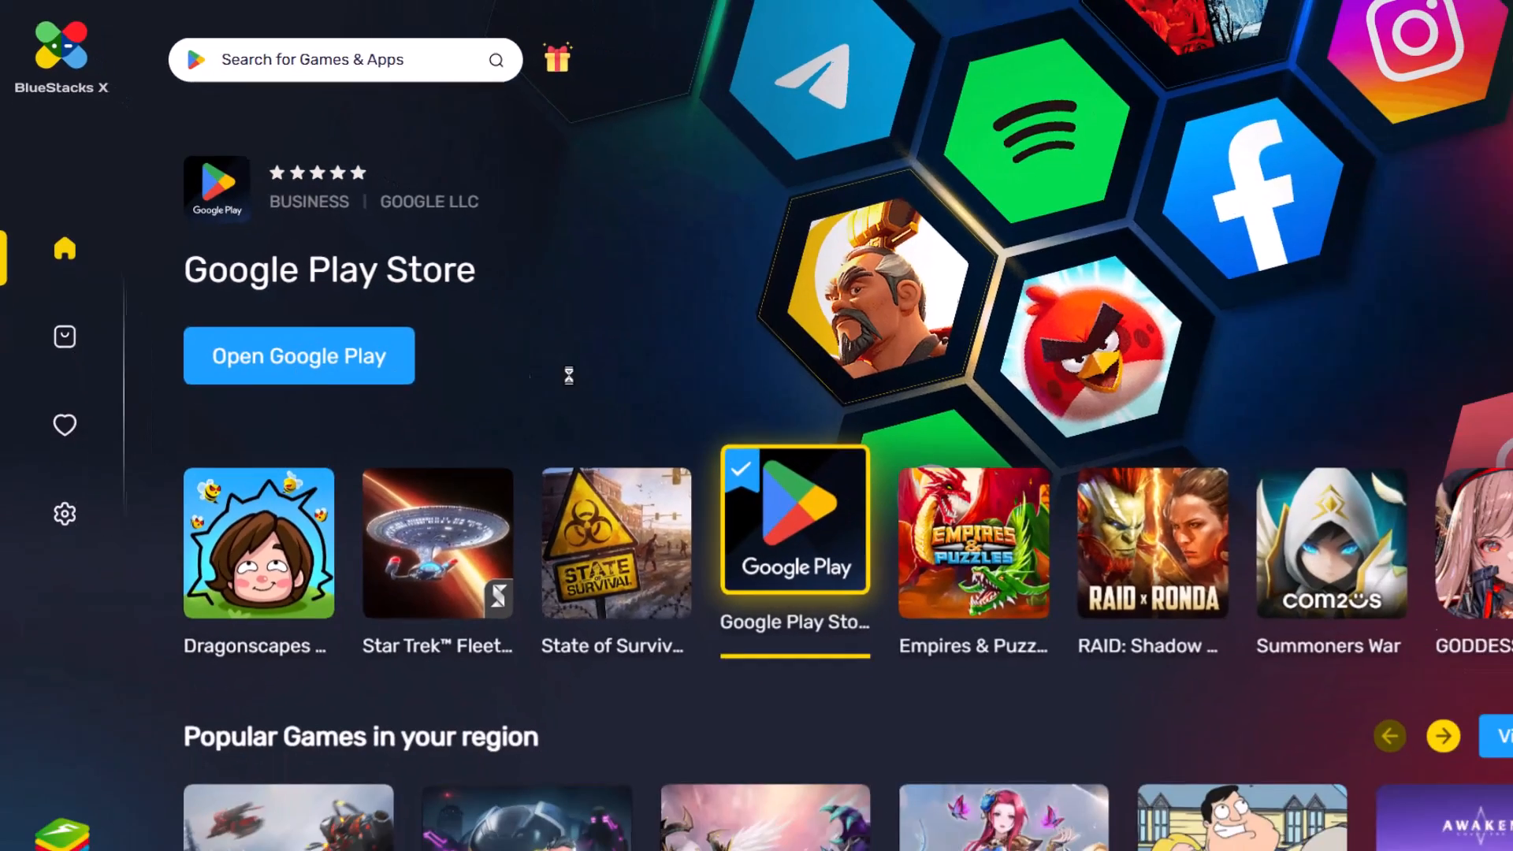
left_click(299, 355)
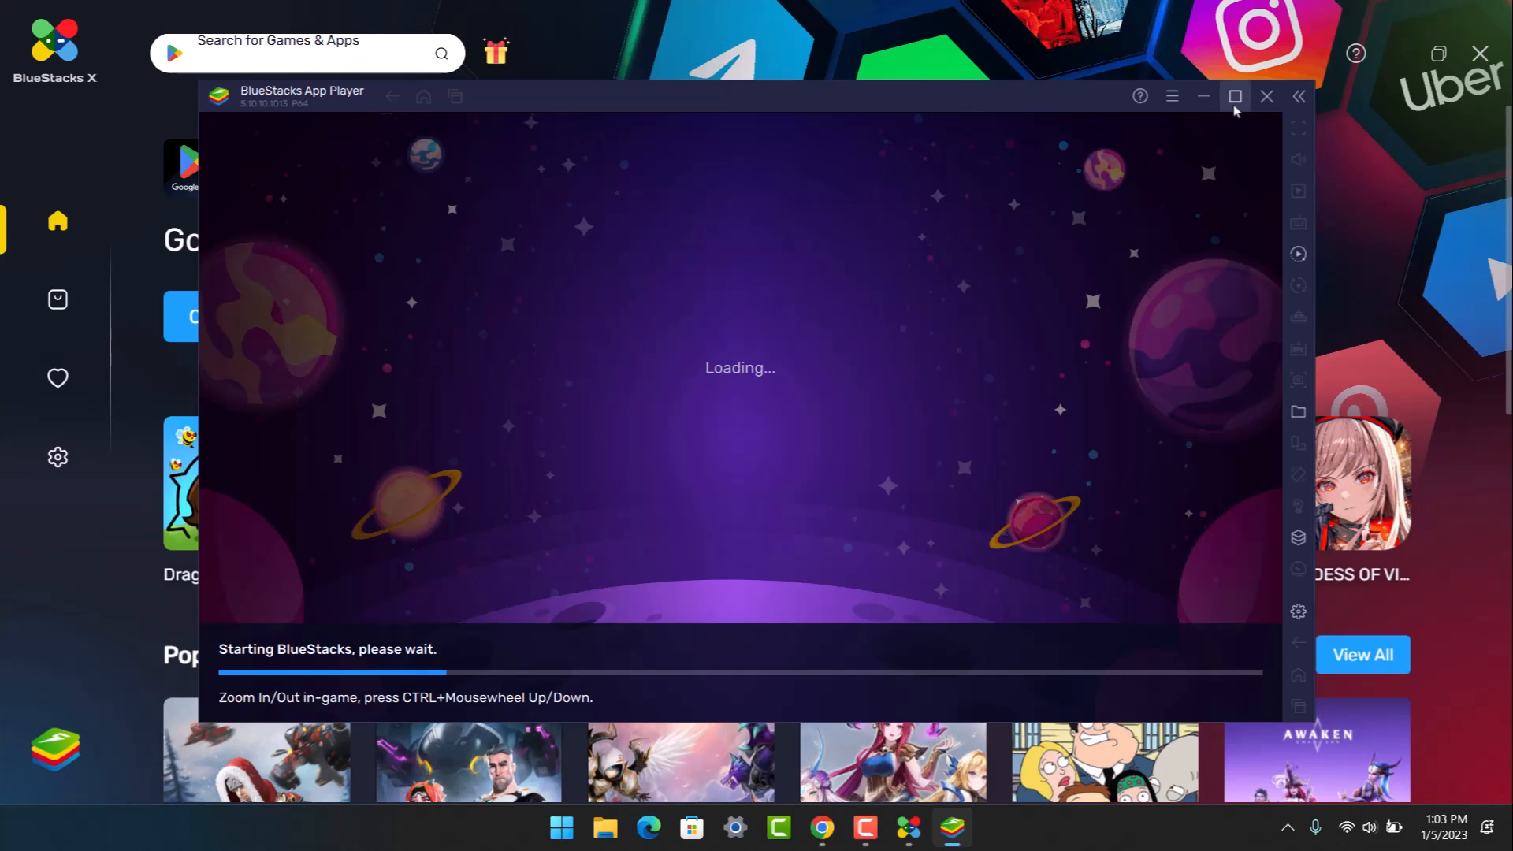
Step: Maximize the BlueStacks App Player window while Google Play loads
left_click(1236, 96)
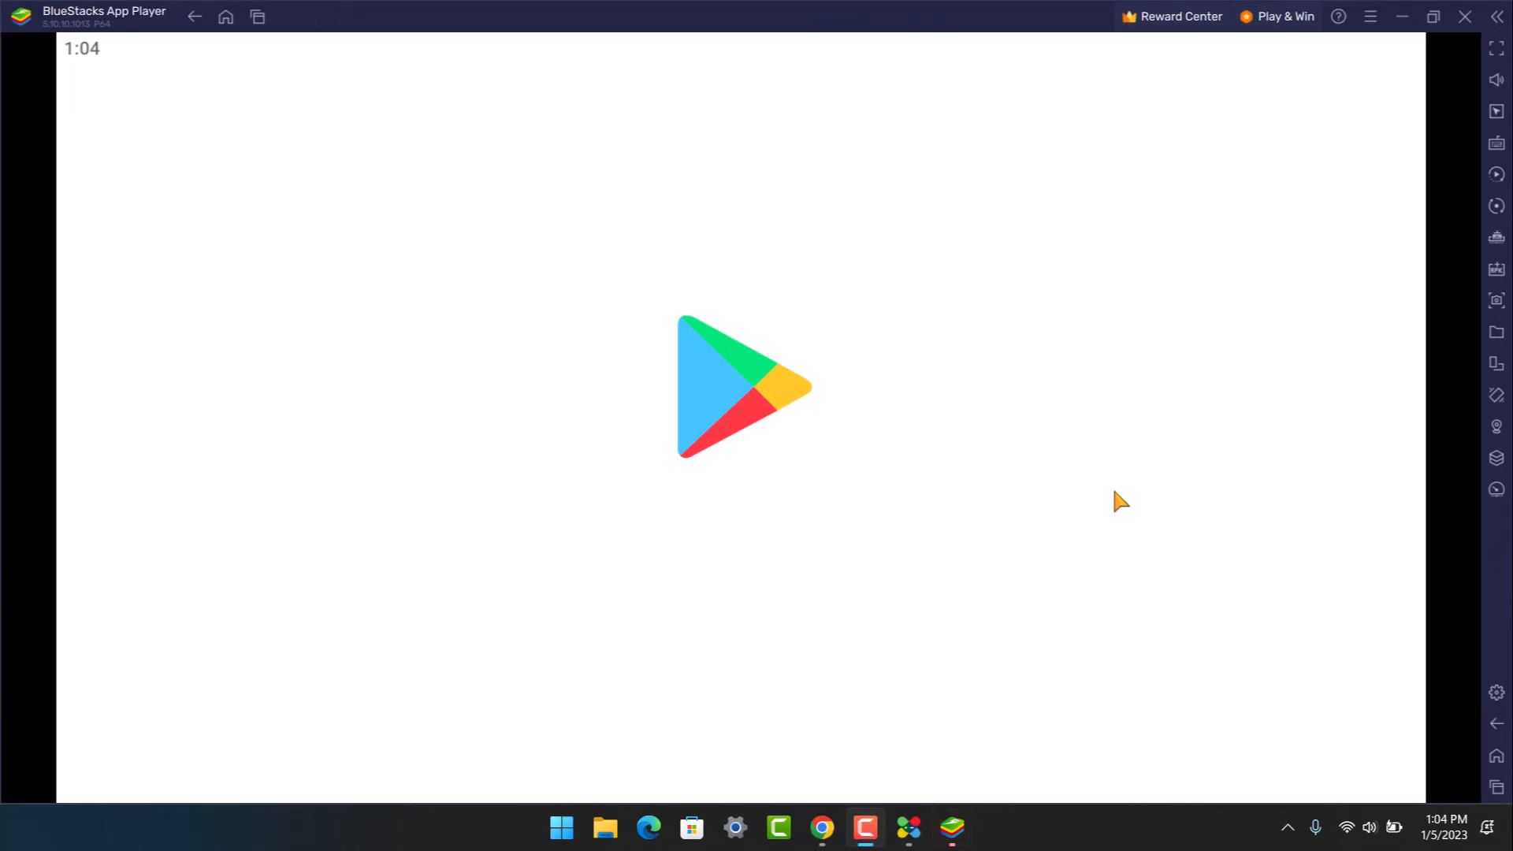
mouse_move(1116, 509)
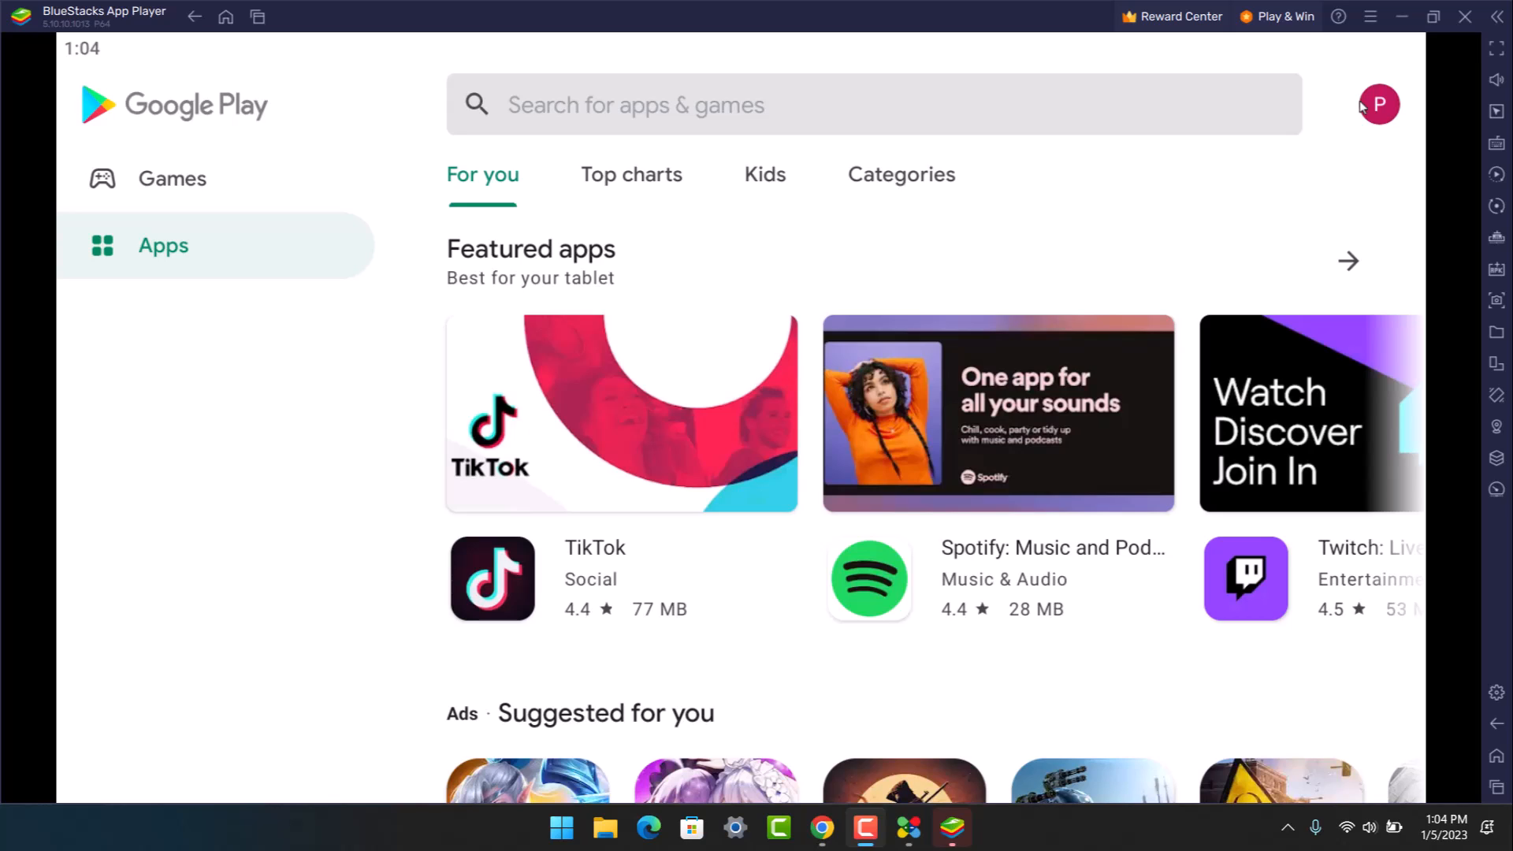
mouse_move(620, 120)
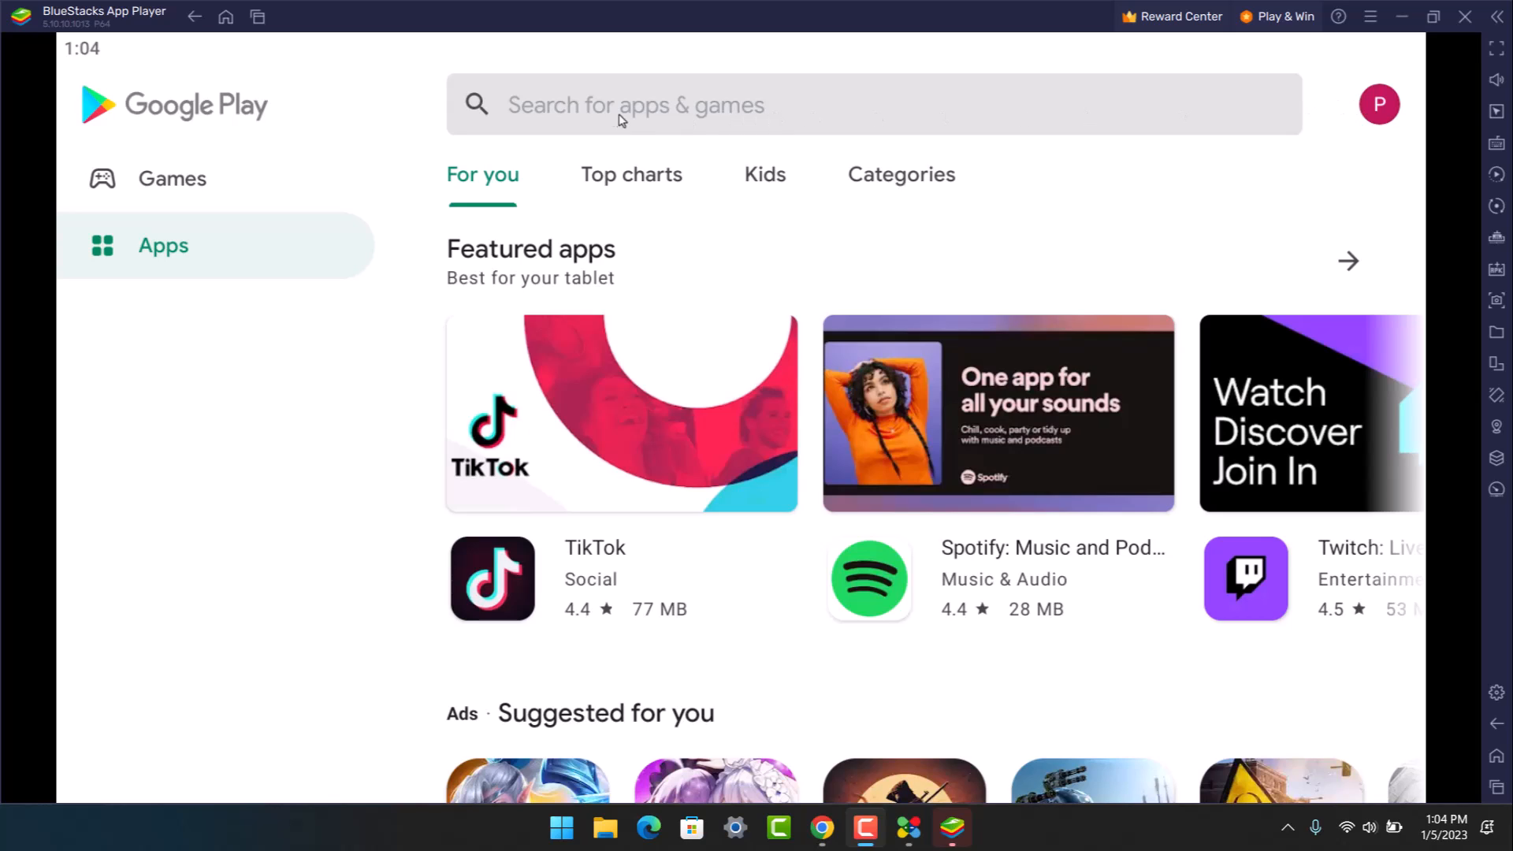
Step: Search Google Play for 'clash royale' and show the Clash Royale listing by Supercell
type("clash")
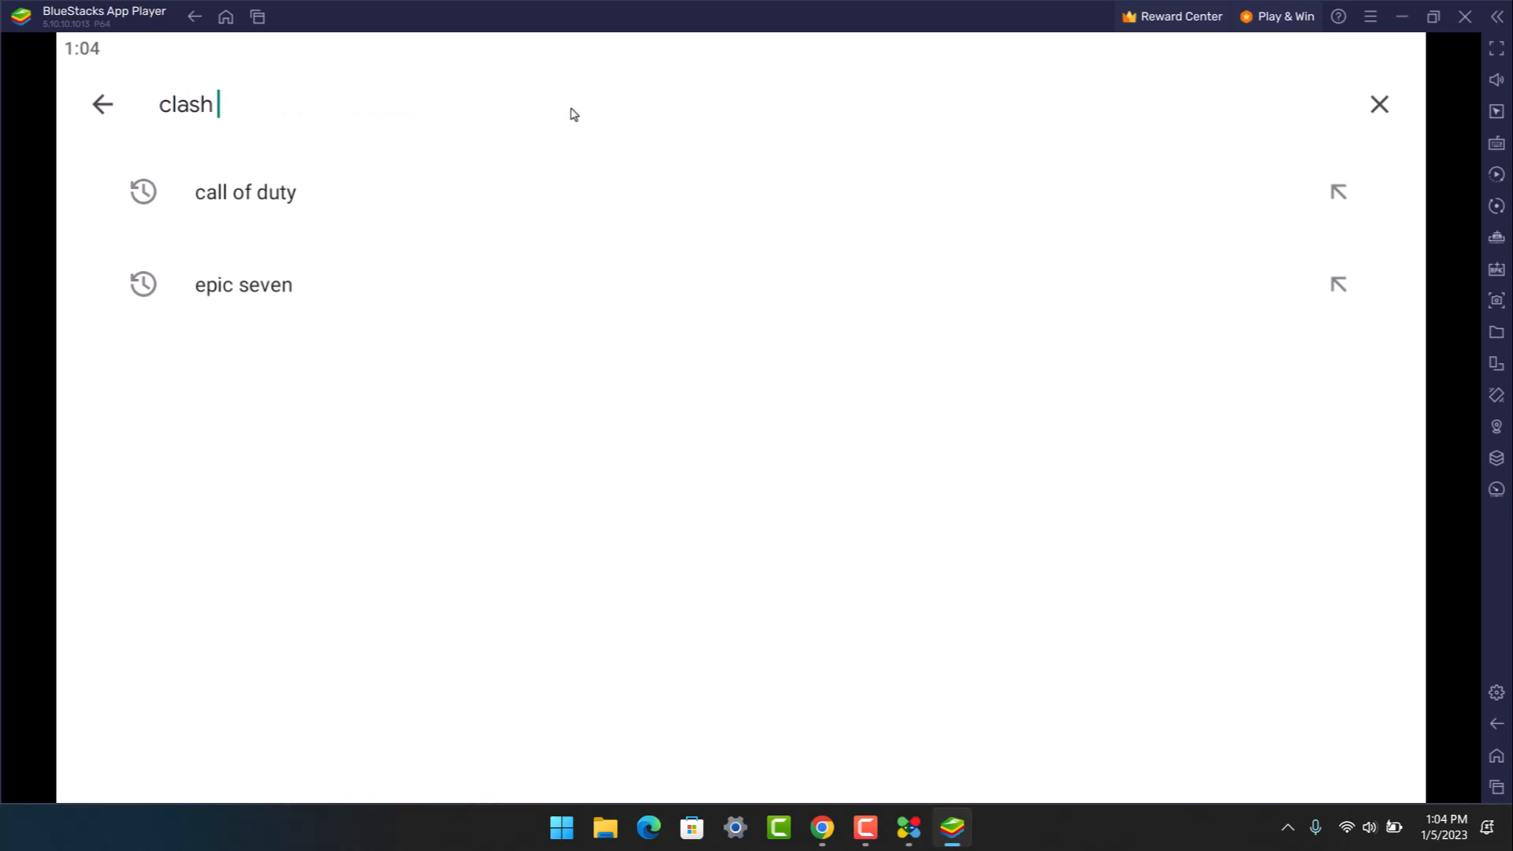
type("royale")
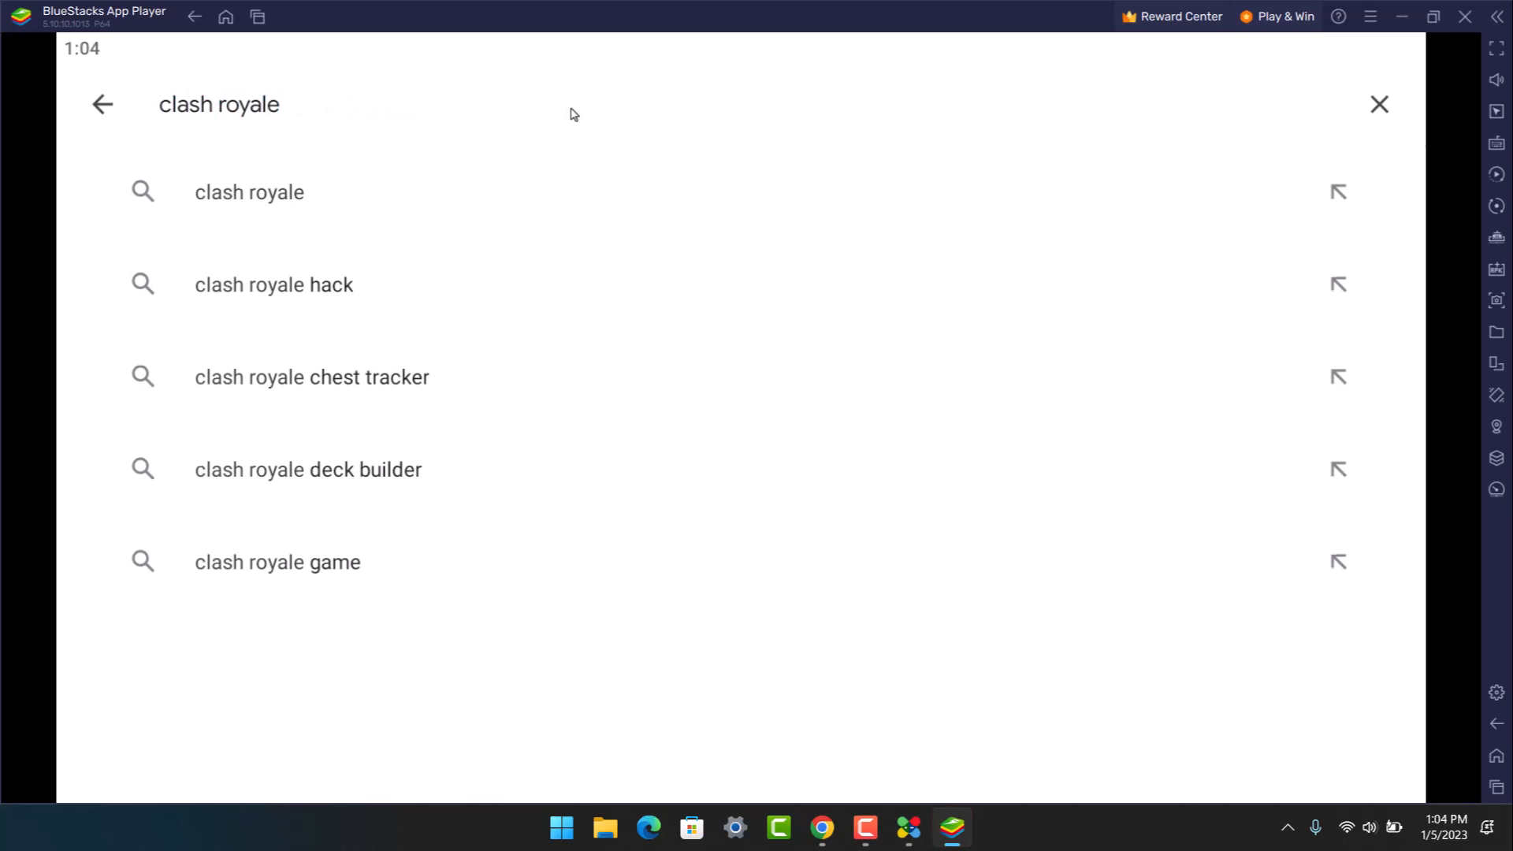
left_click(249, 191)
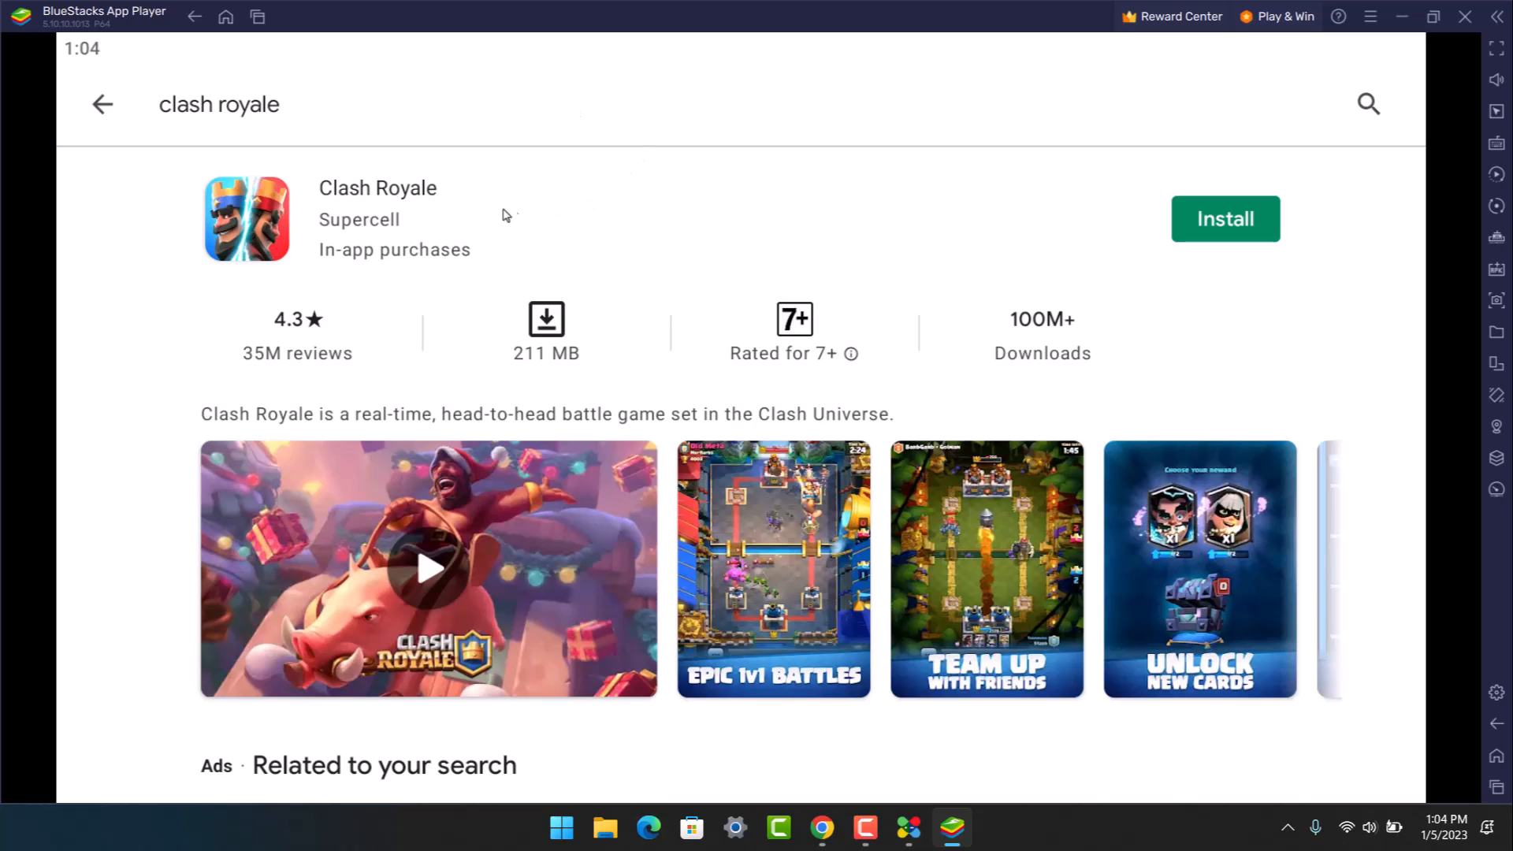
mouse_move(542, 377)
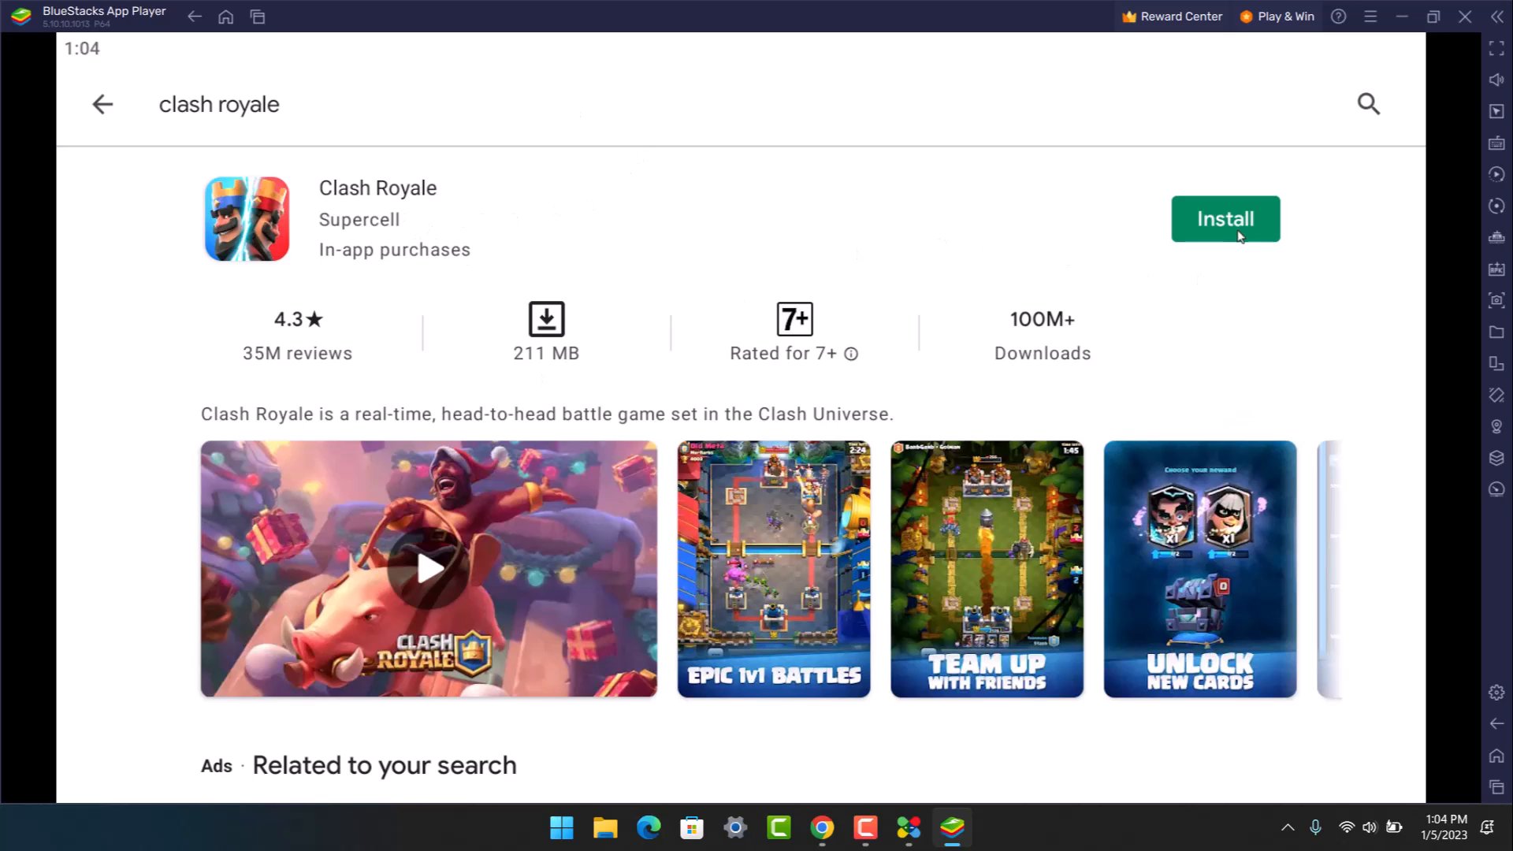
Step: Install Clash Royale so its download begins
left_click(1224, 218)
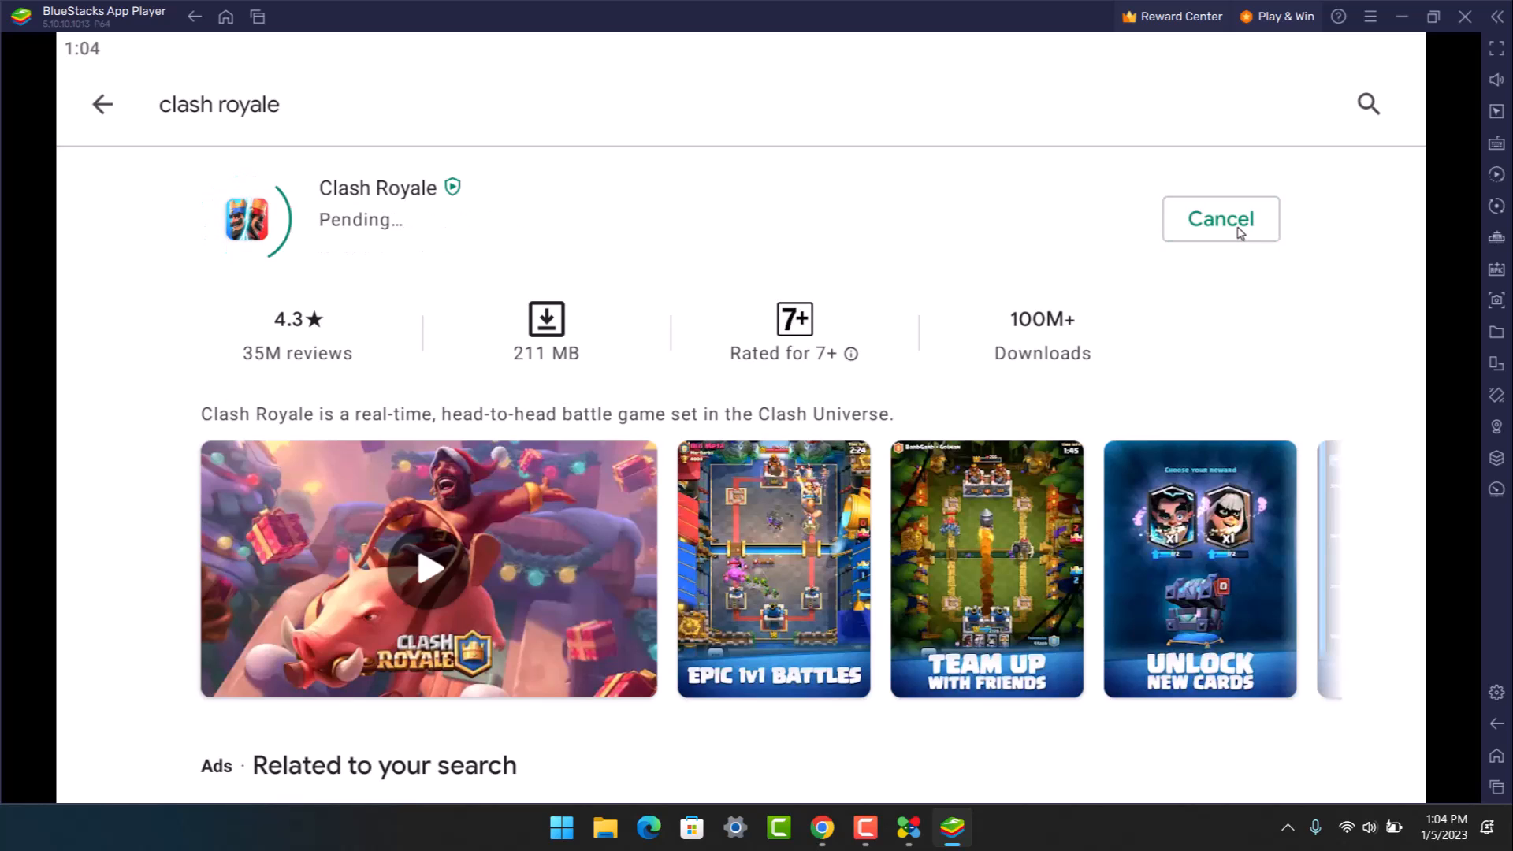
mouse_move(1236, 177)
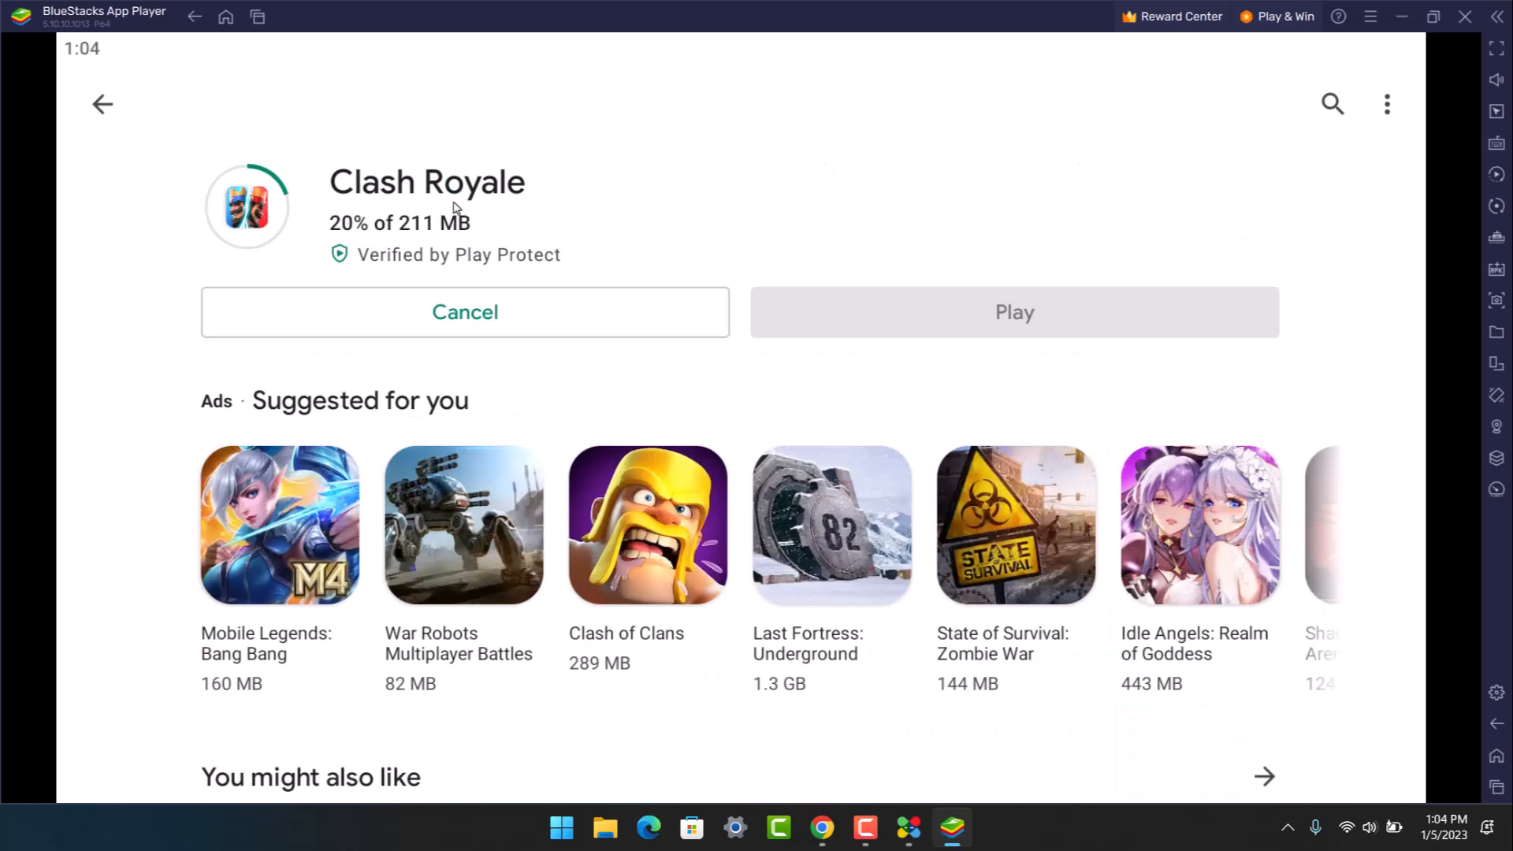
mouse_move(1084, 307)
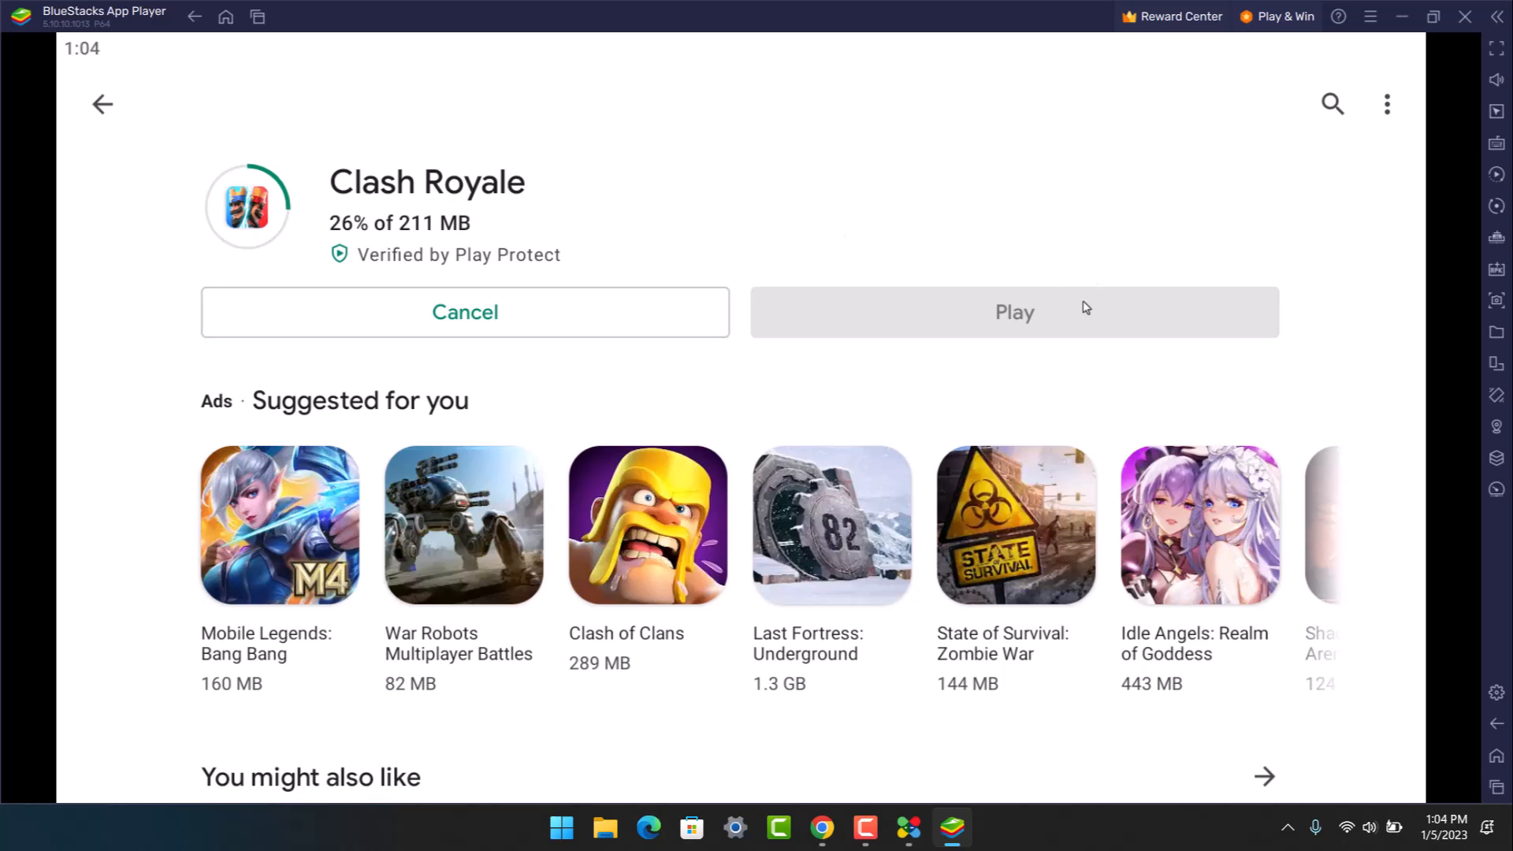